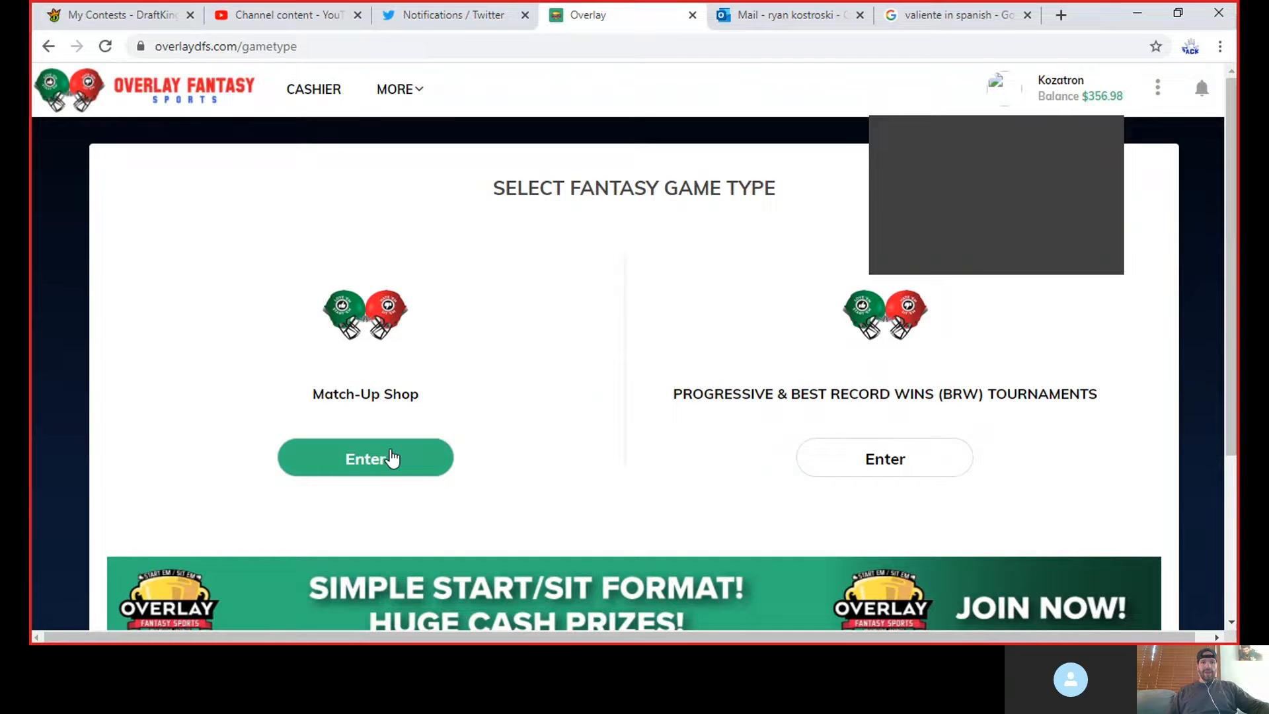
Enter the Match-Up Shop game type from the Select Fantasy Game Type page.
{"action": "left_click", "coordinate": [365, 458]}
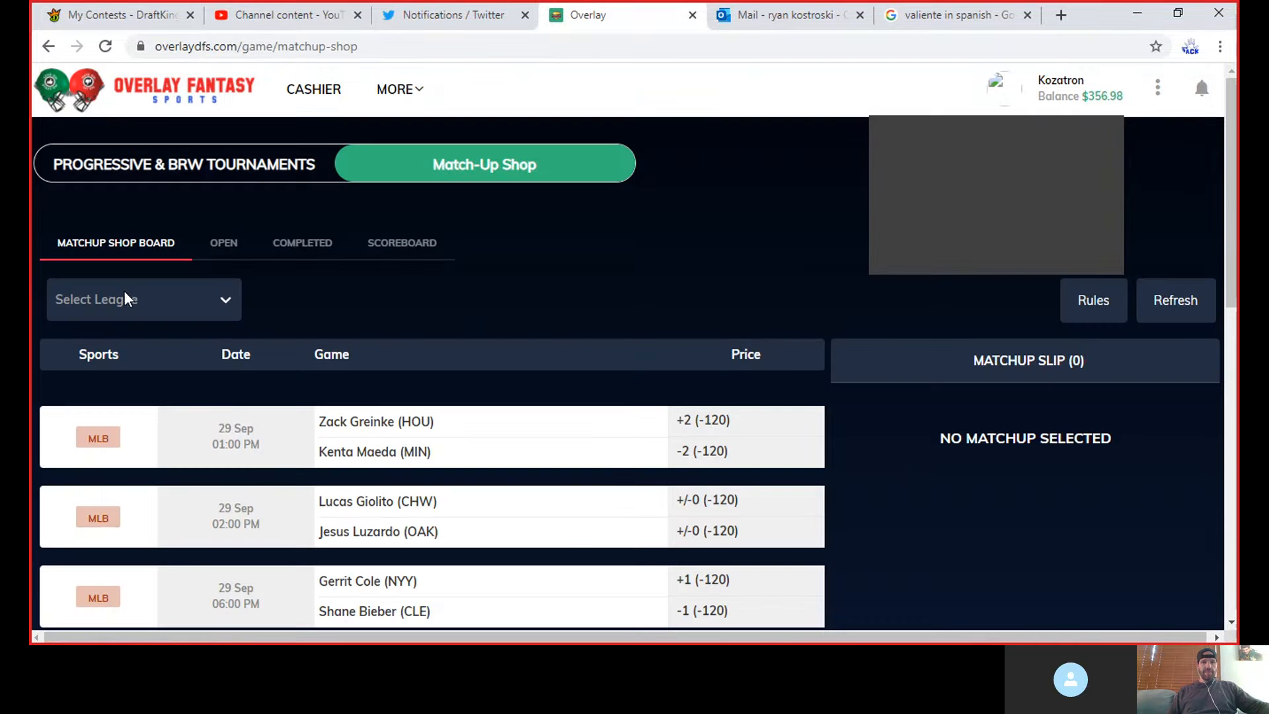
Select MLB as the league and scroll down to the three Sept 29 pitcher matchups.
{"action": "left_click", "coordinate": [143, 299]}
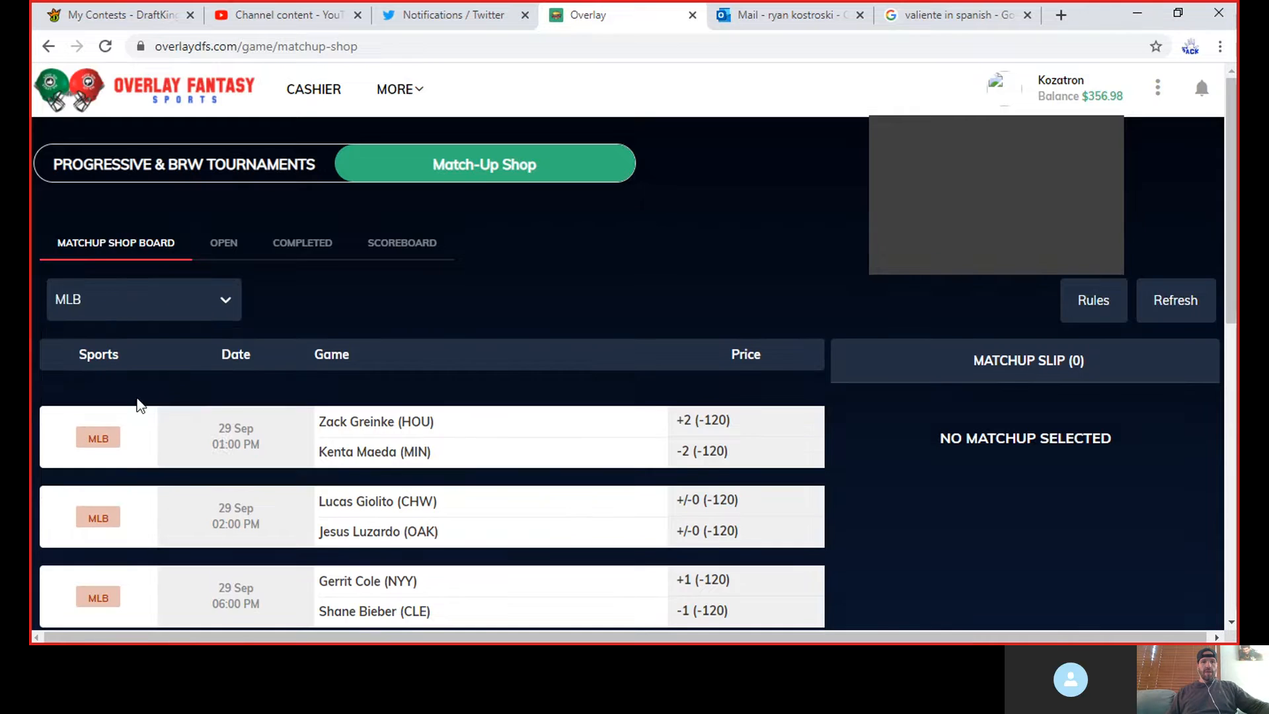
{"action": "scroll", "scroll_direction": "down", "scroll_amount": 3}
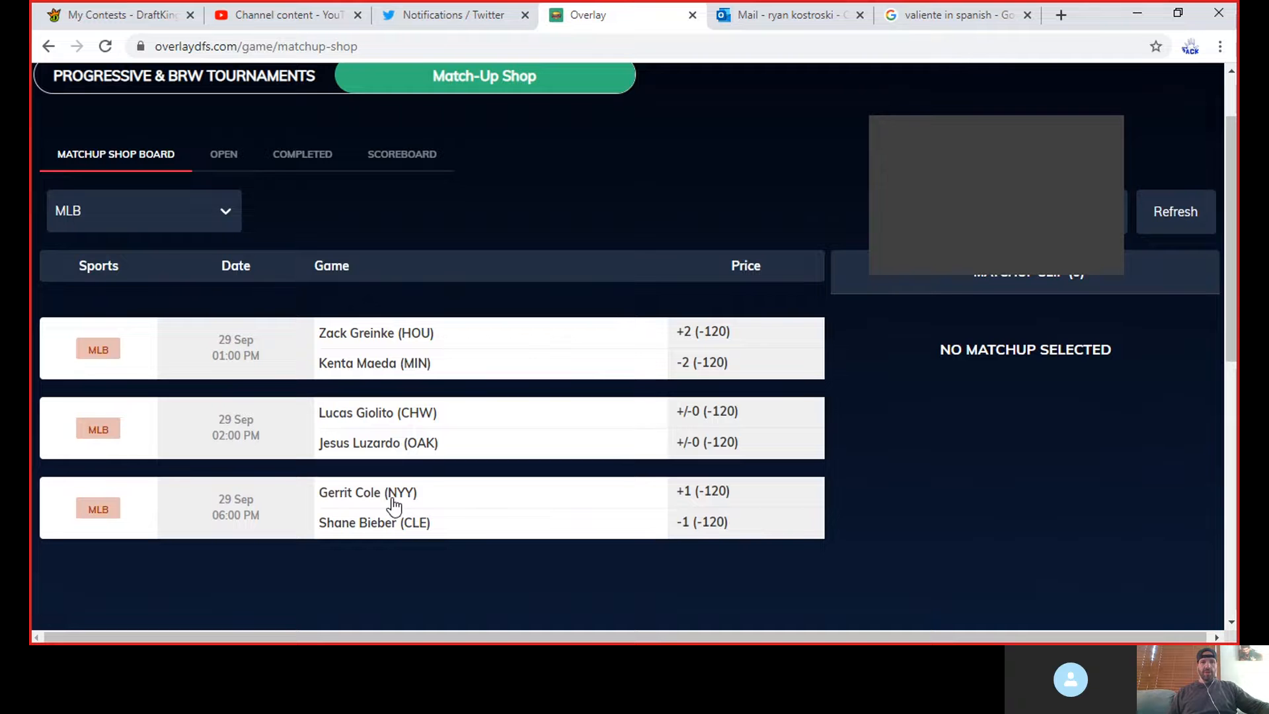
{"action": "mouse_move", "coordinate": [446, 476]}
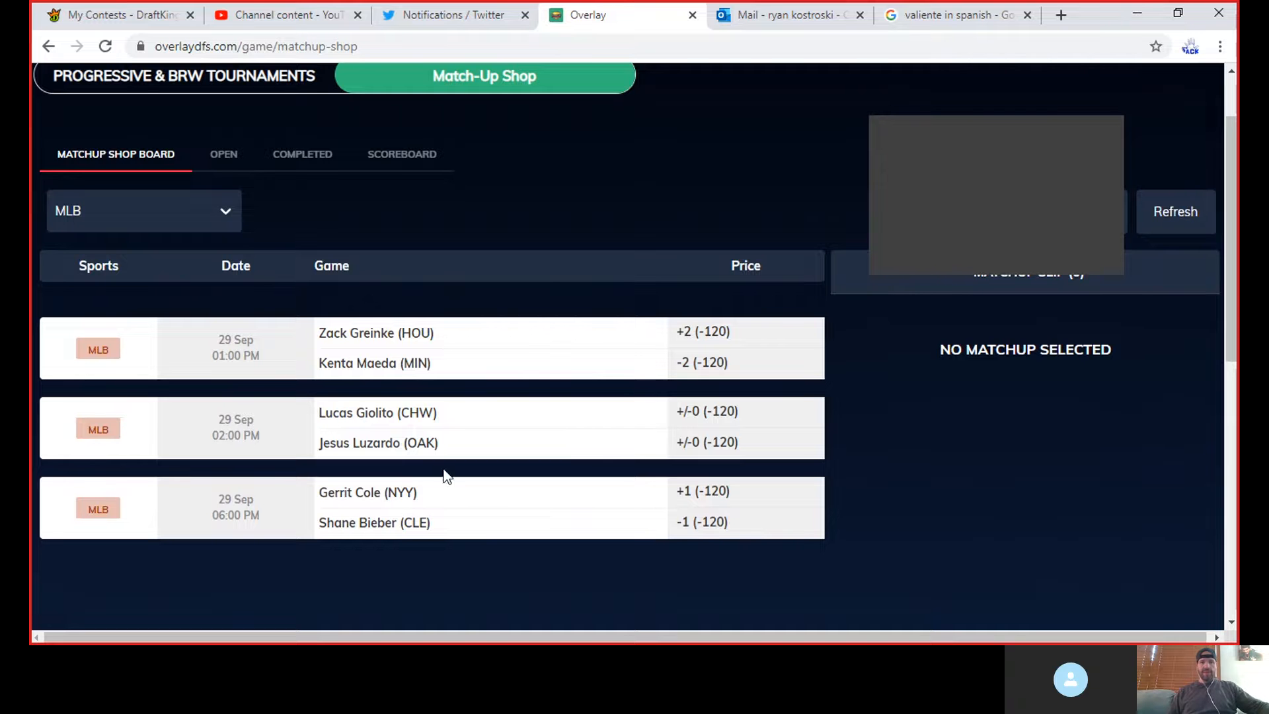
{"action": "mouse_move", "coordinate": [408, 509]}
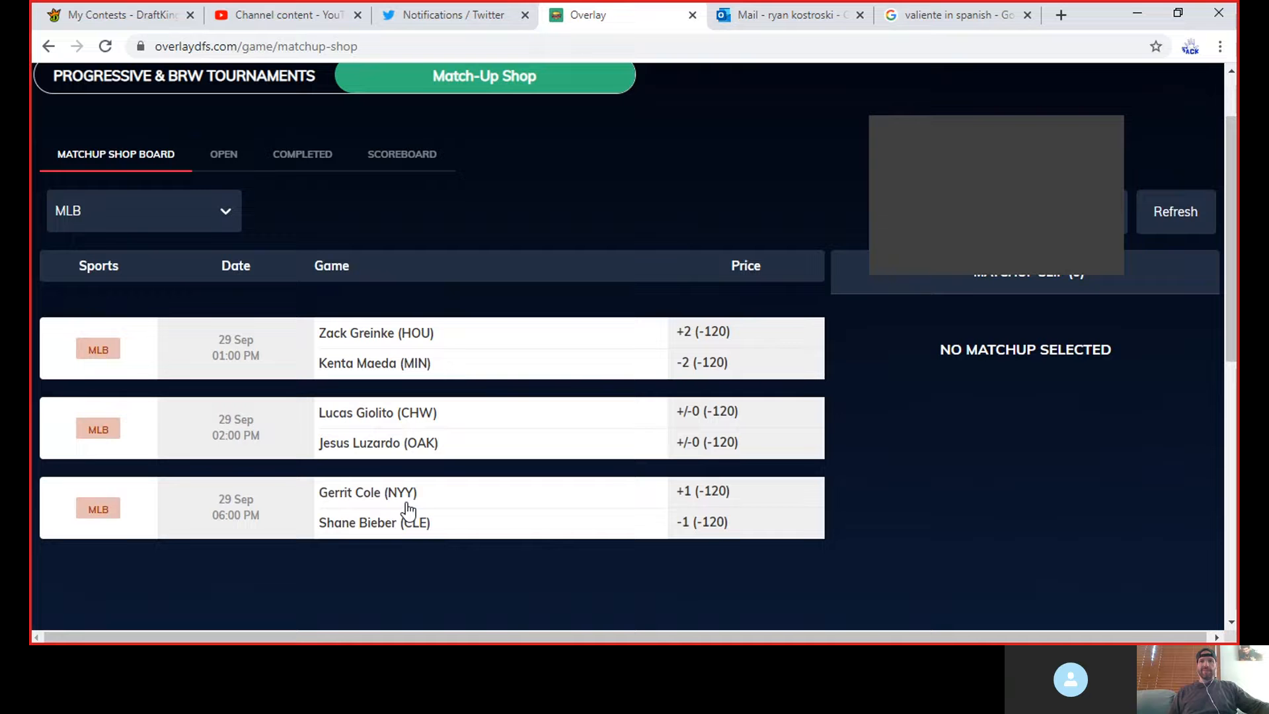
{"action": "mouse_move", "coordinate": [1117, 148]}
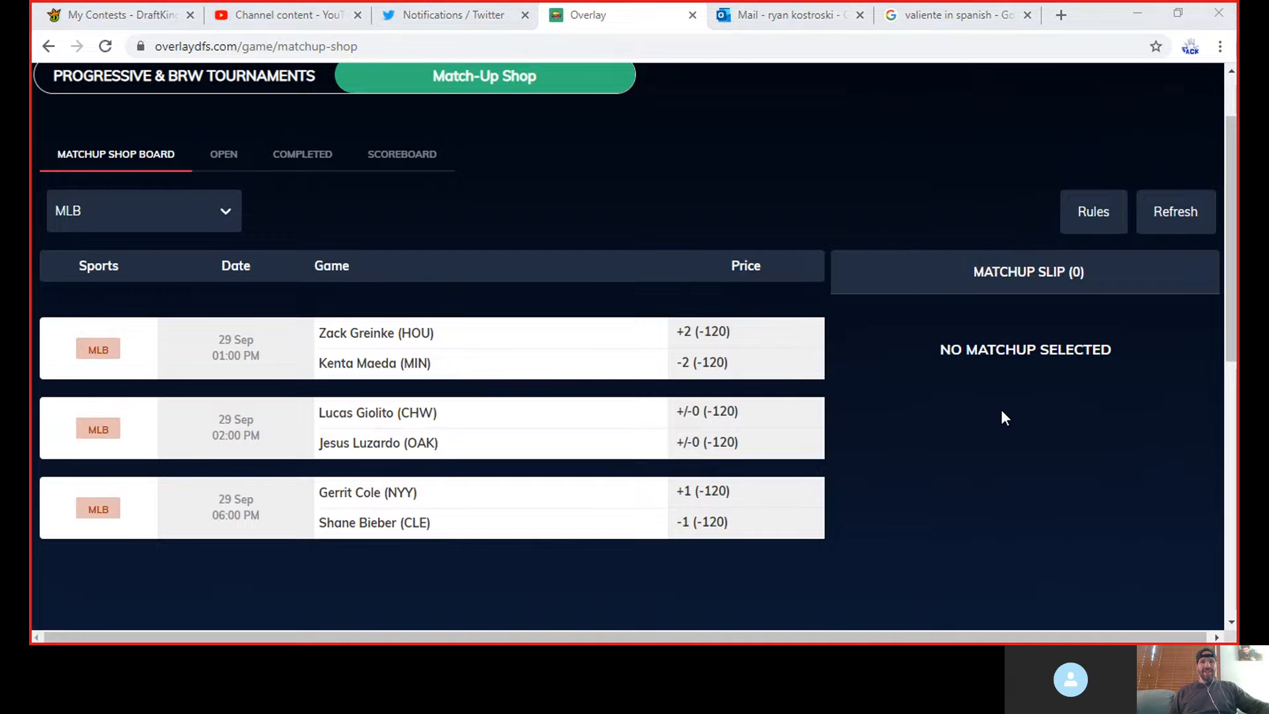
{"action": "mouse_move", "coordinate": [313, 516]}
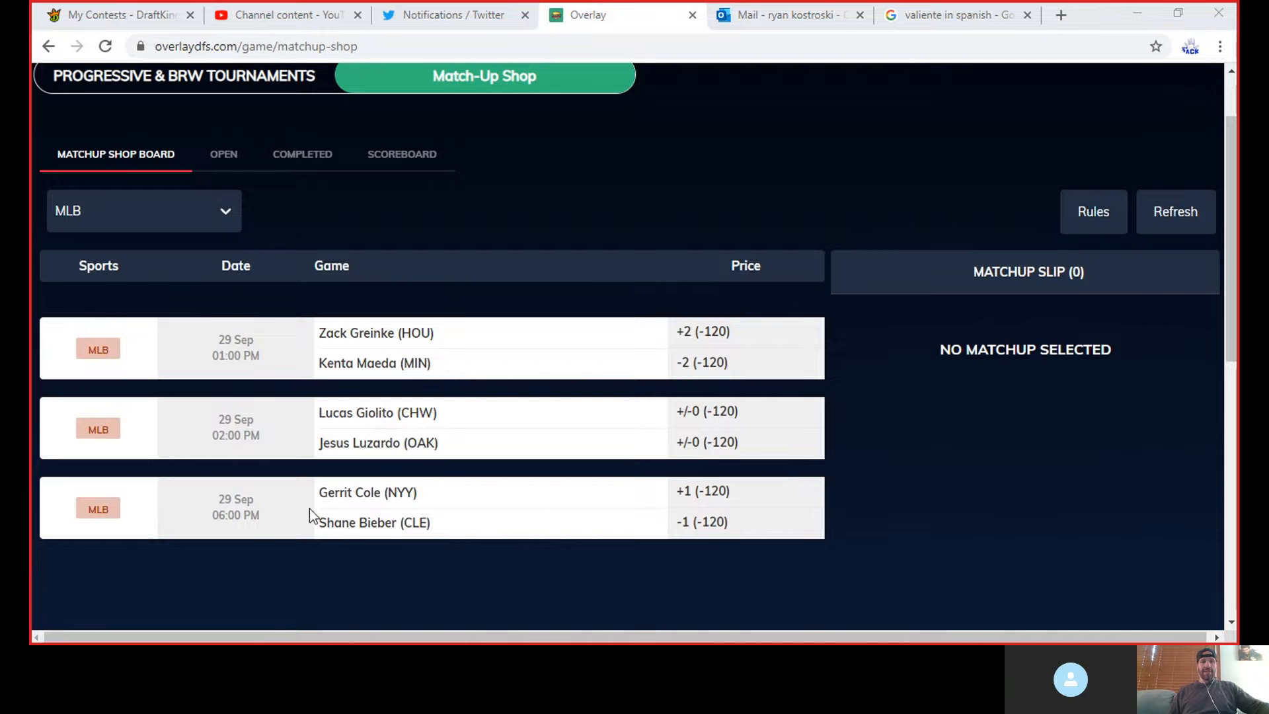
{"action": "mouse_move", "coordinate": [390, 422]}
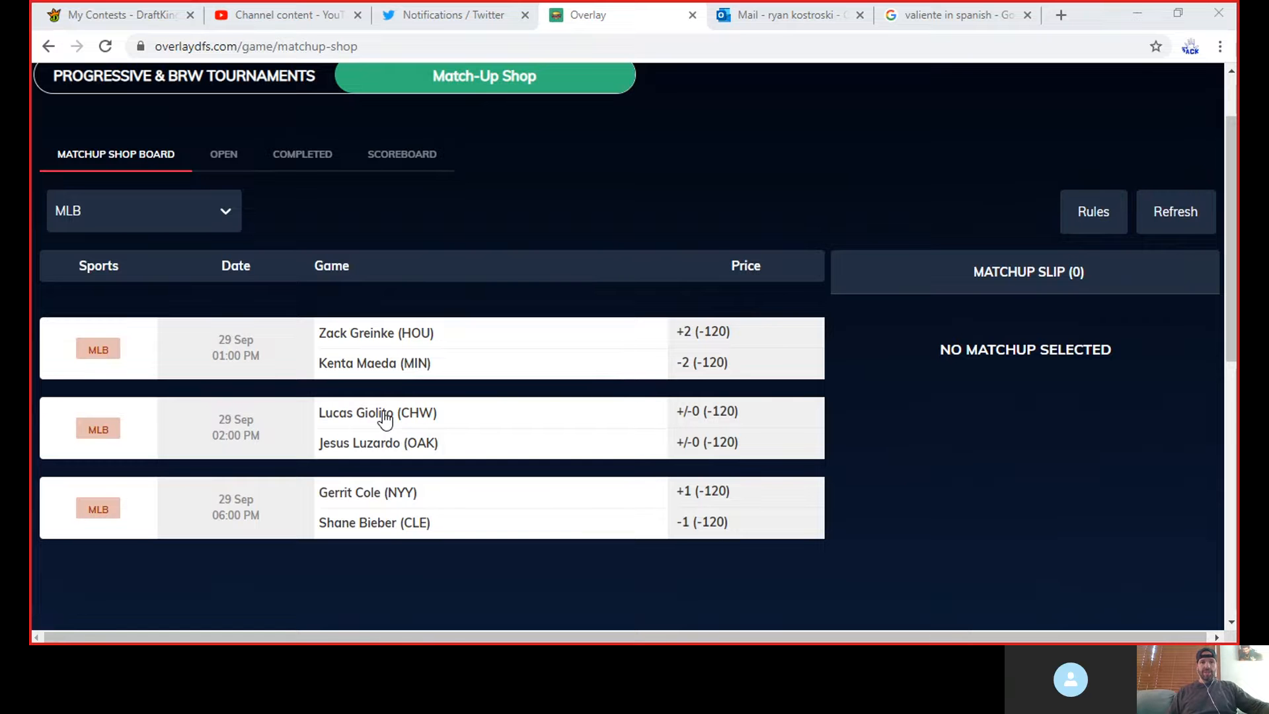
{"action": "mouse_move", "coordinate": [374, 343]}
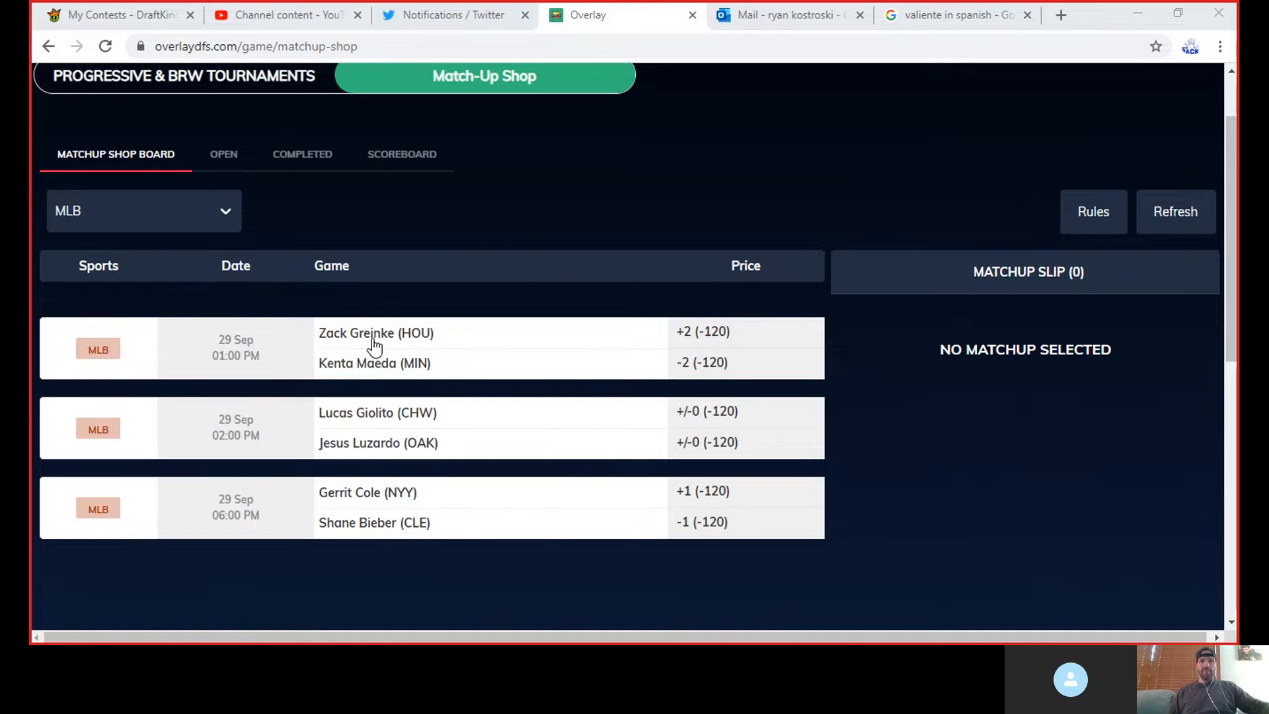
{"action": "mouse_move", "coordinate": [362, 372]}
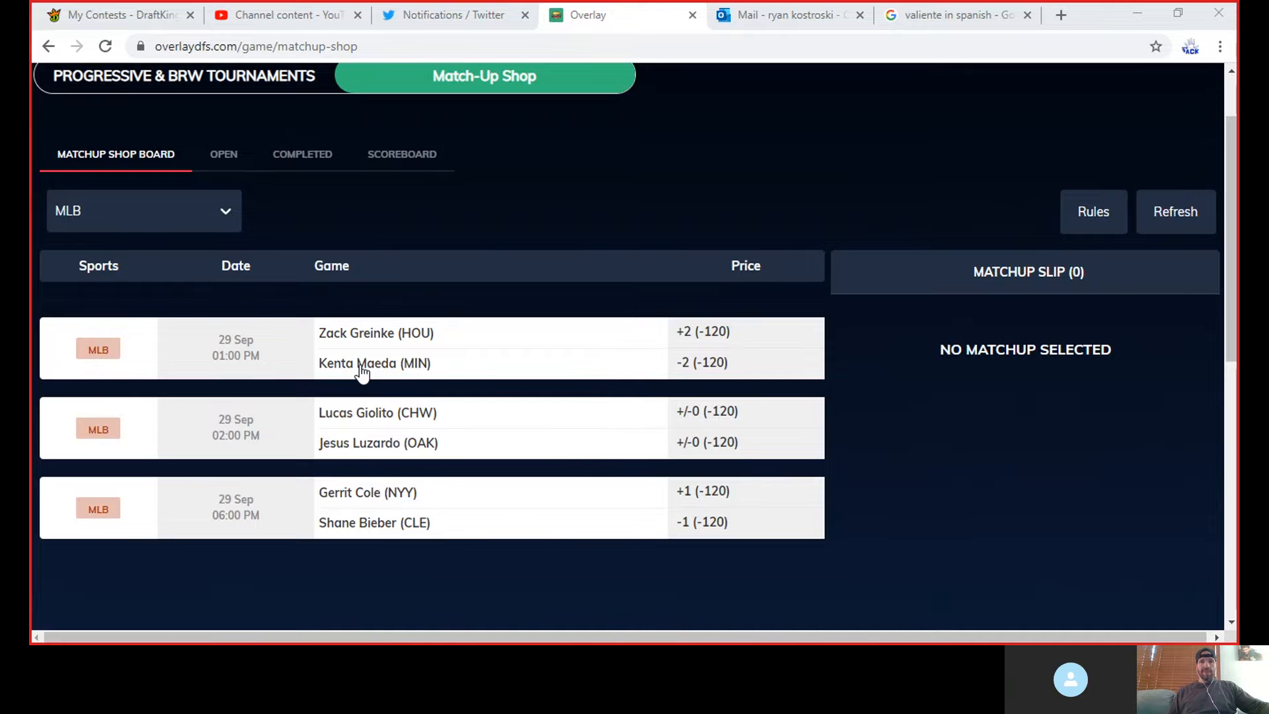
{"action": "mouse_move", "coordinate": [345, 345]}
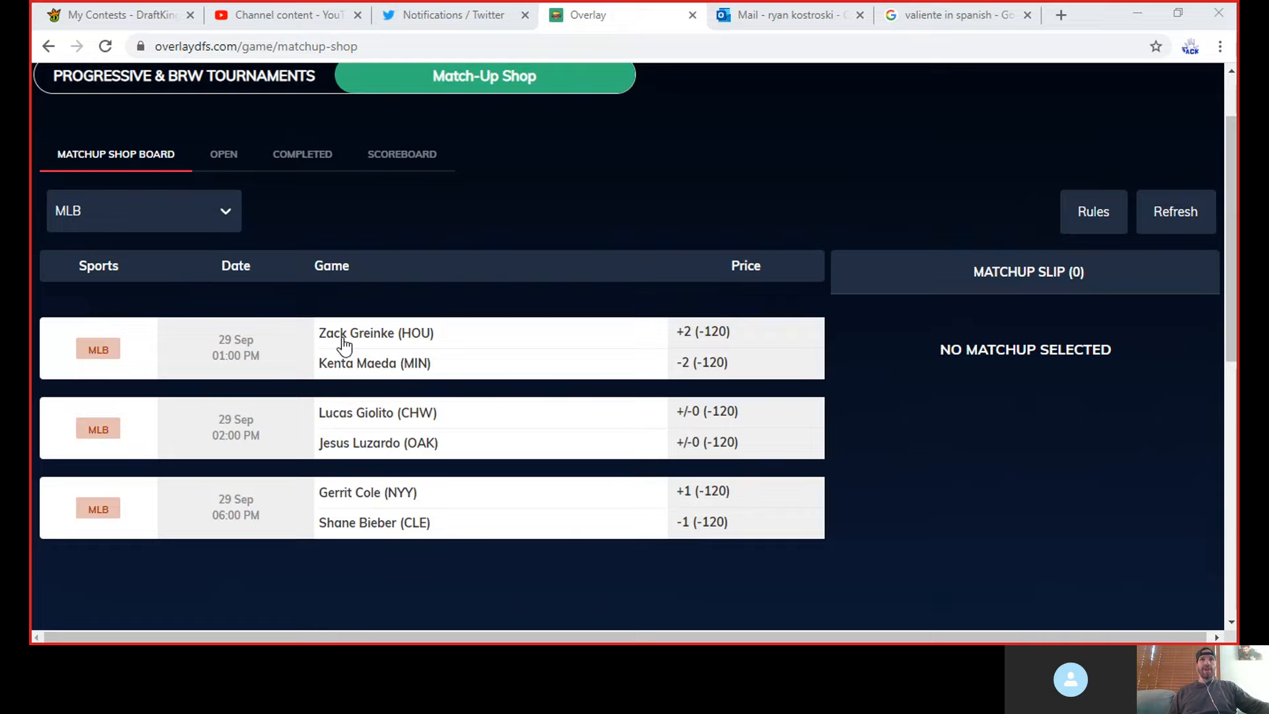
{"action": "mouse_move", "coordinate": [348, 376]}
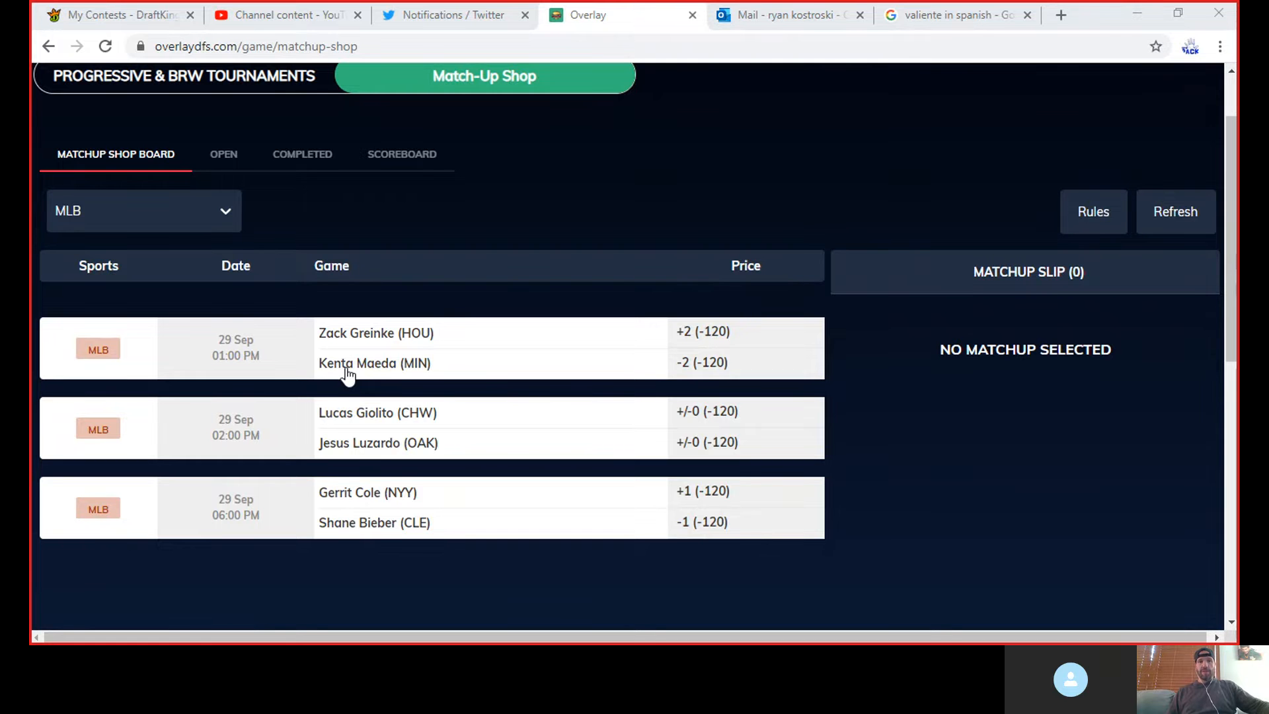
{"action": "mouse_move", "coordinate": [373, 373]}
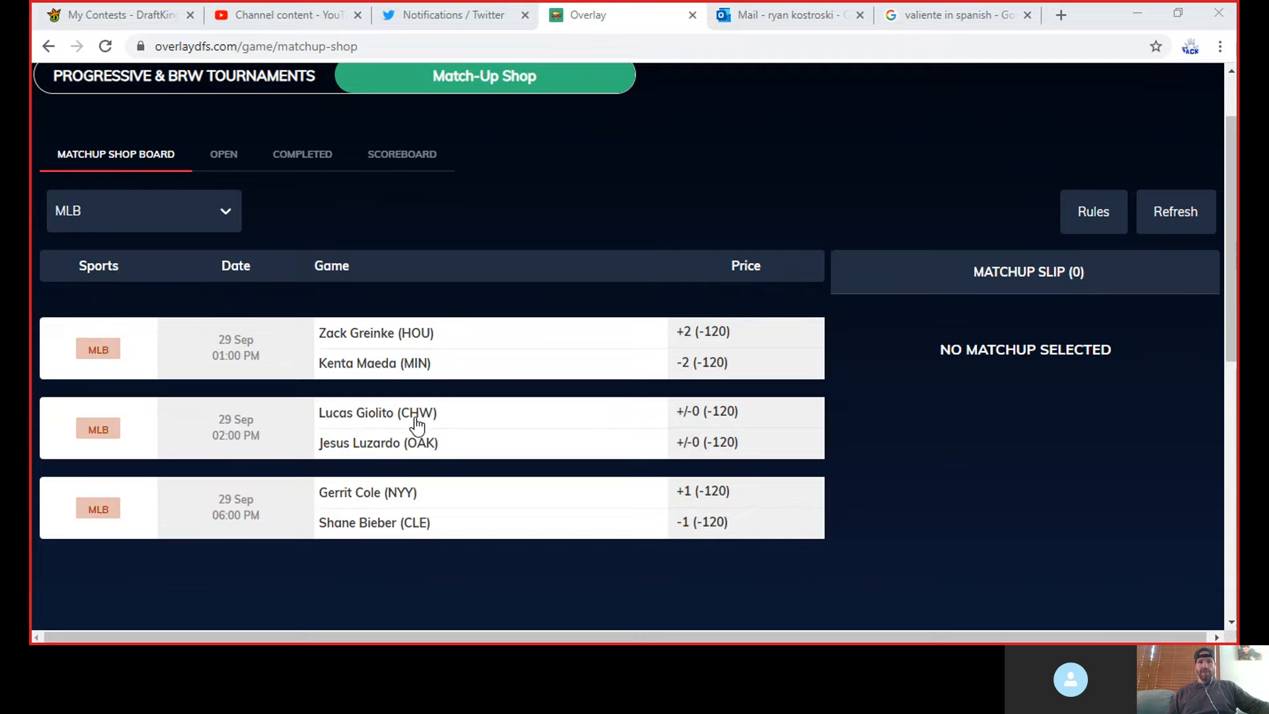
{"action": "mouse_move", "coordinate": [390, 362]}
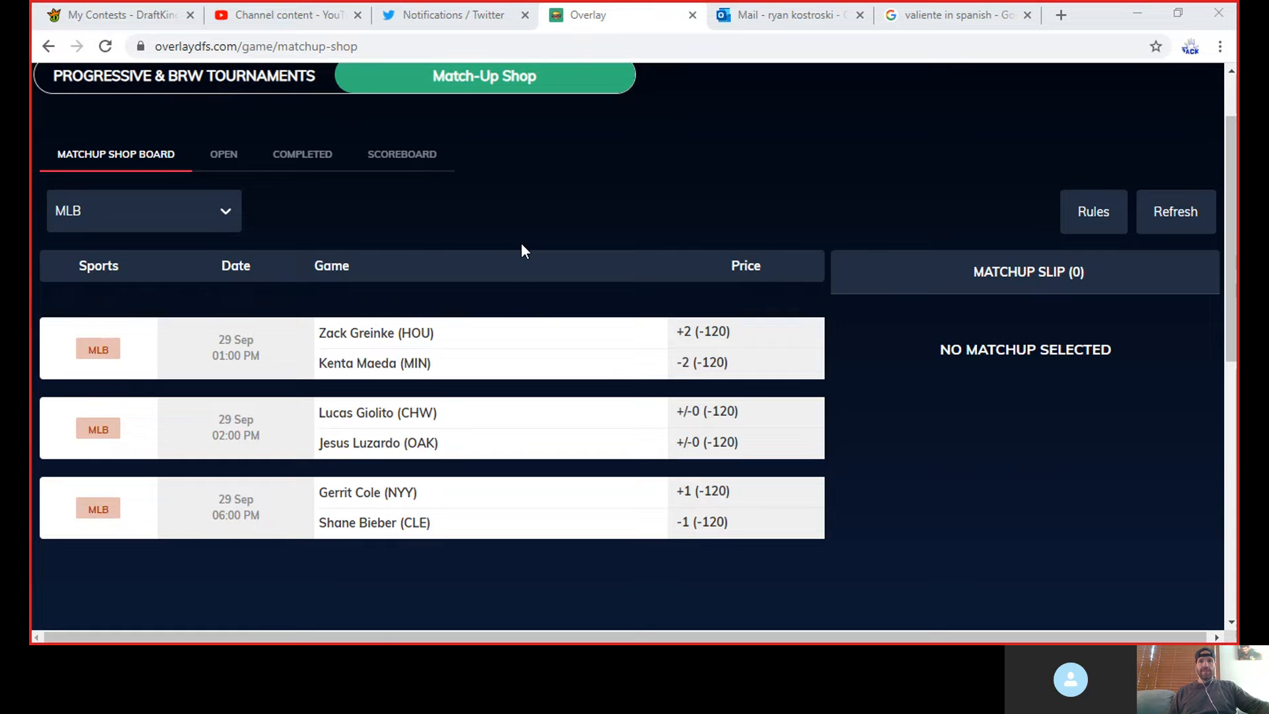
{"action": "mouse_move", "coordinate": [318, 230]}
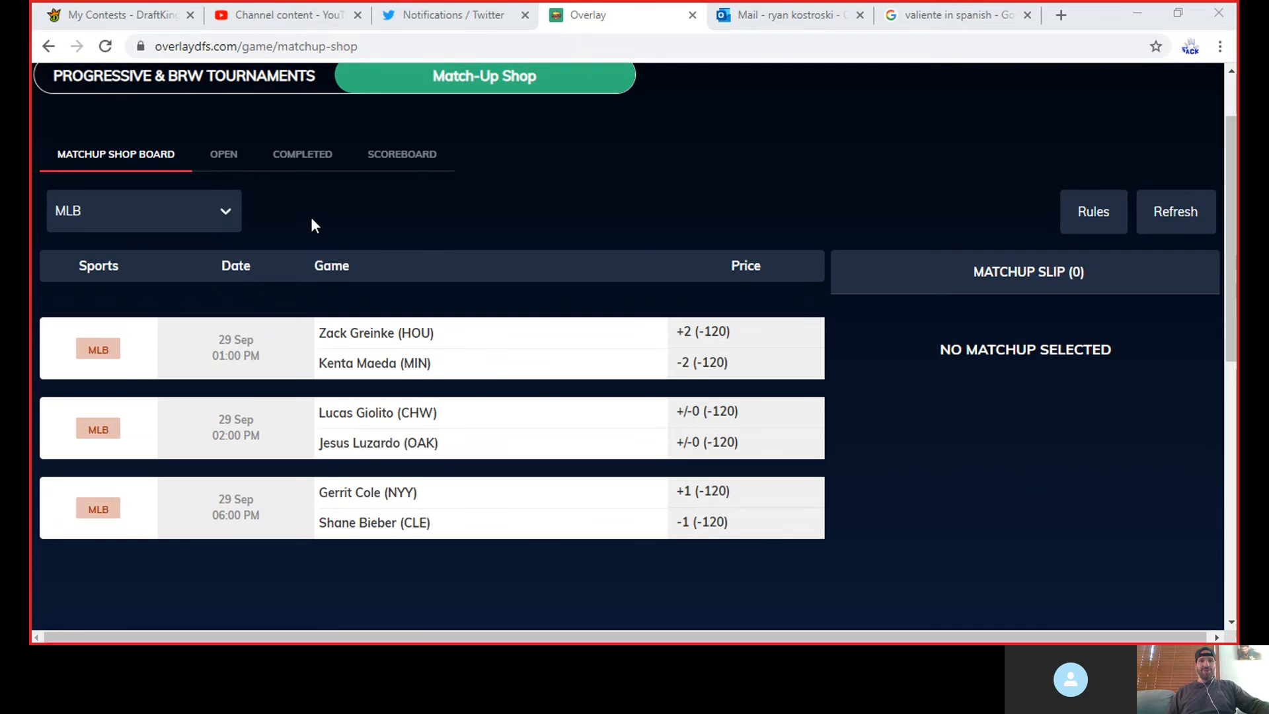
{"action": "mouse_move", "coordinate": [498, 360]}
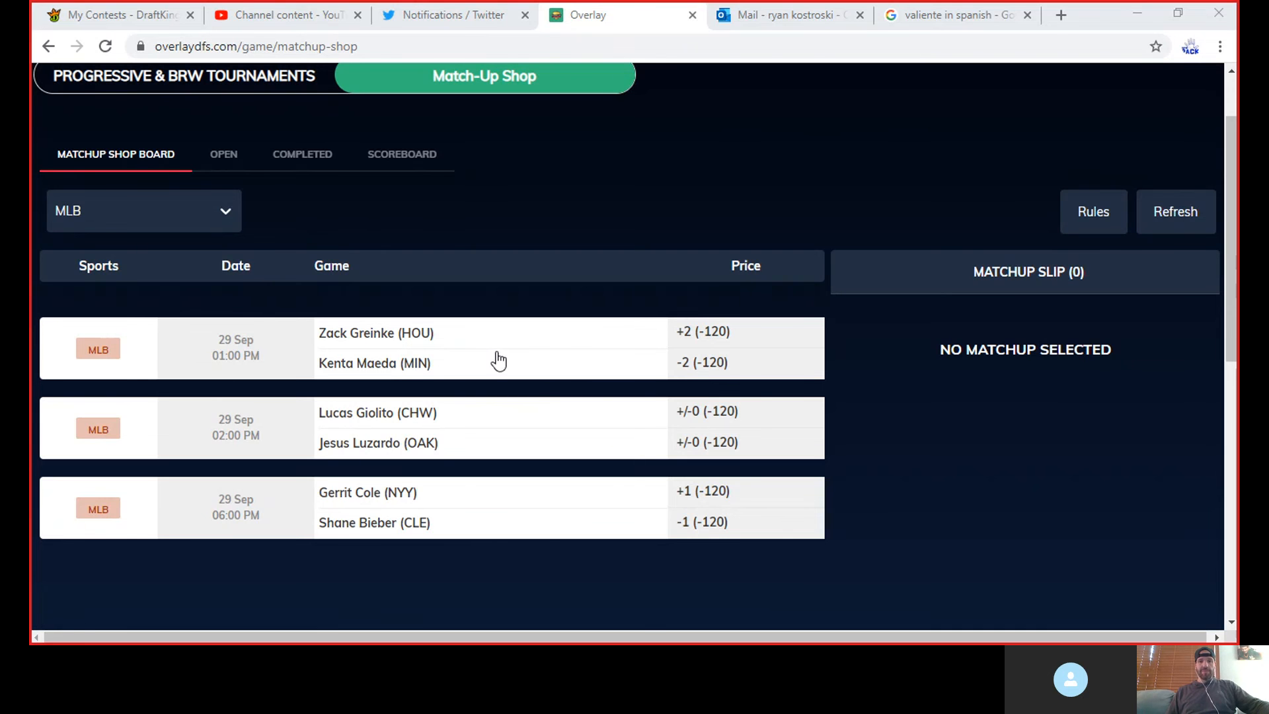